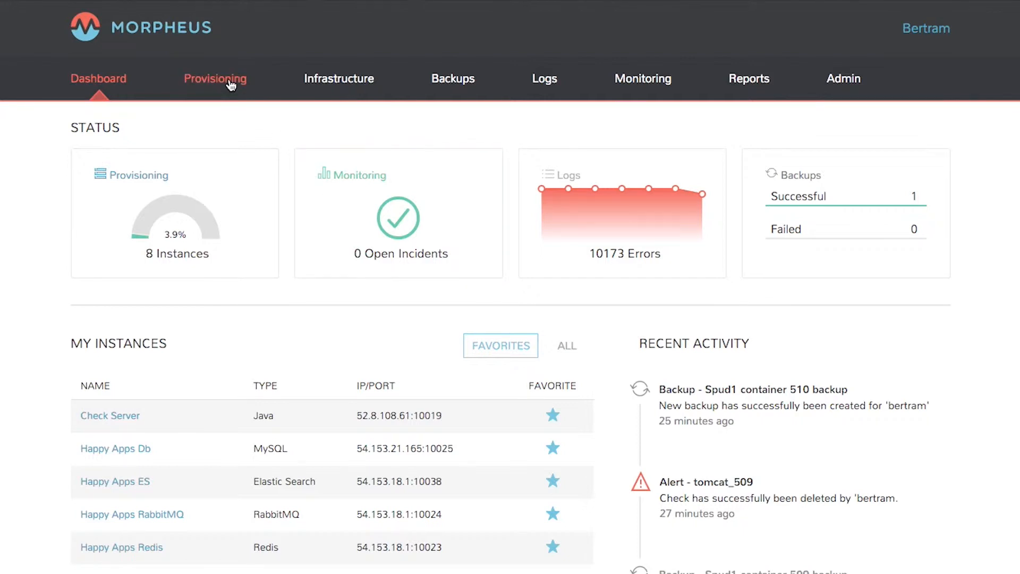
# Open the Spud1 instance from Provisioning > Instances and edit its Scale tab thresholds.
pyautogui.click(215, 78)
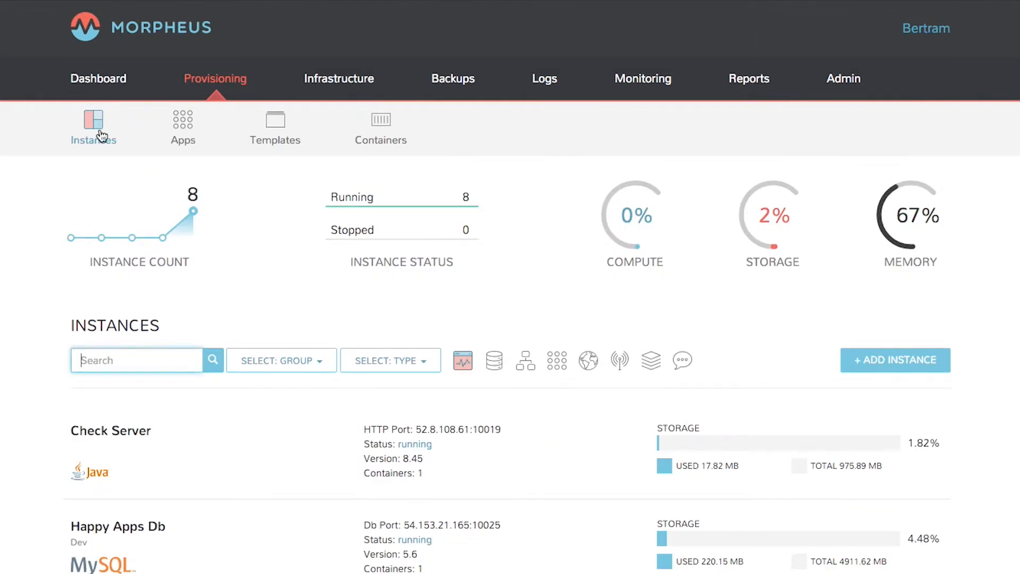
pyautogui.scroll(-3)
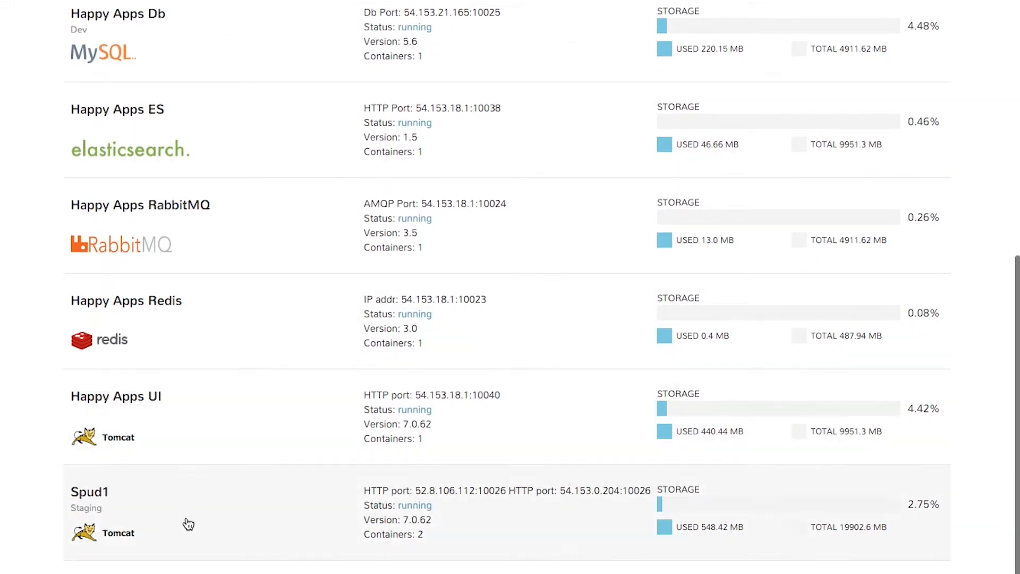
pyautogui.click(89, 490)
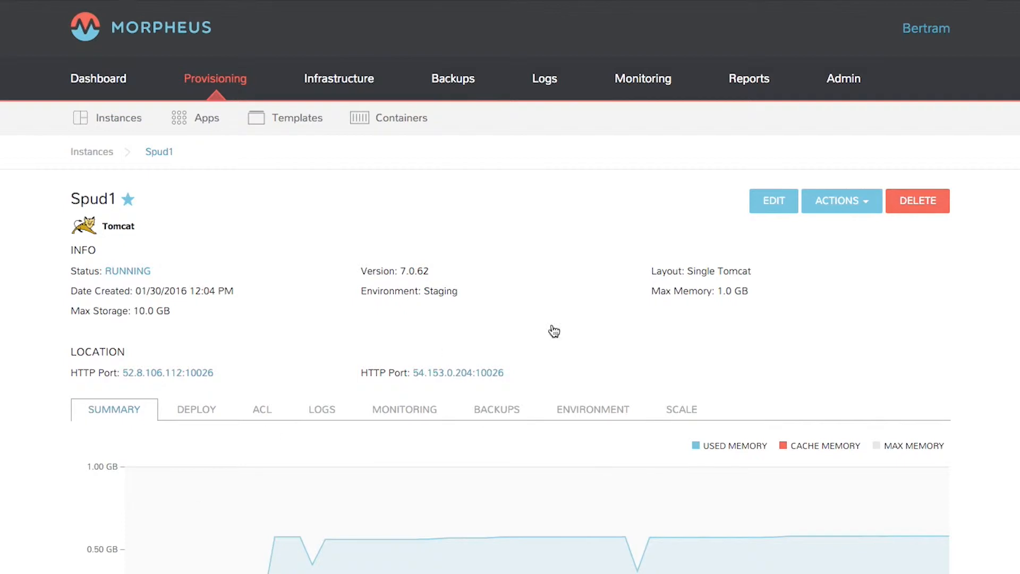
pyautogui.click(680, 409)
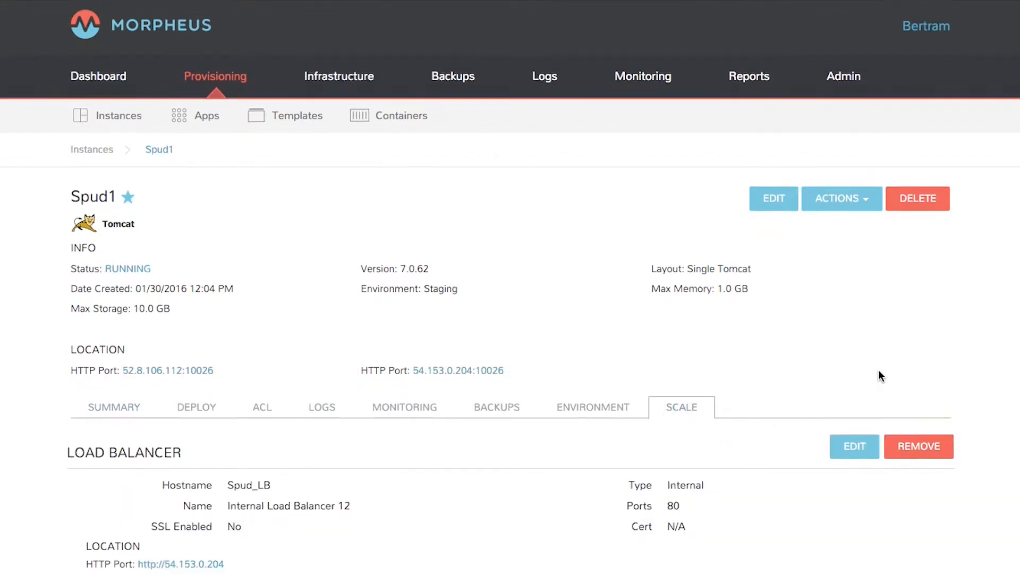
pyautogui.scroll(-3)
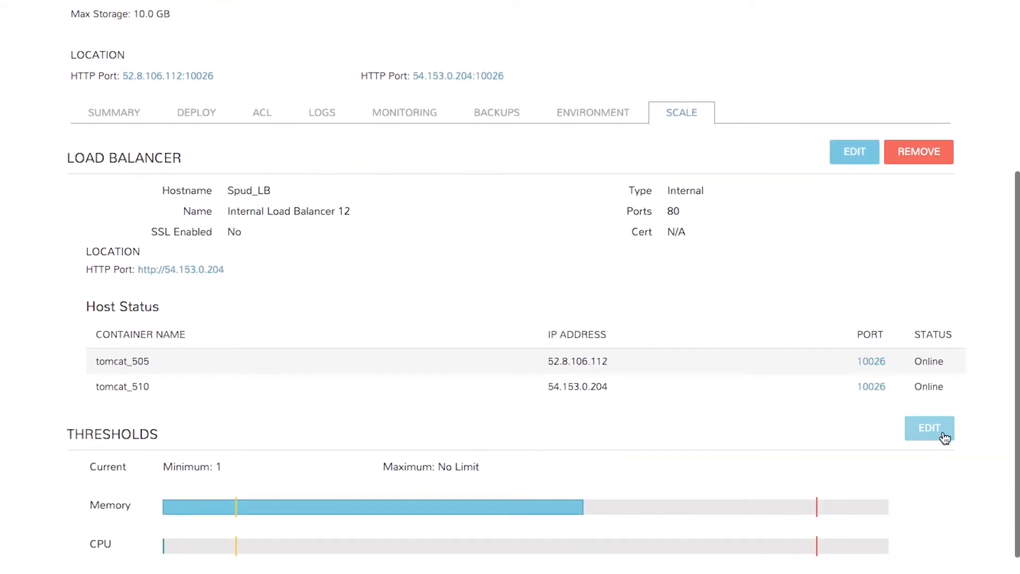
pyautogui.click(929, 428)
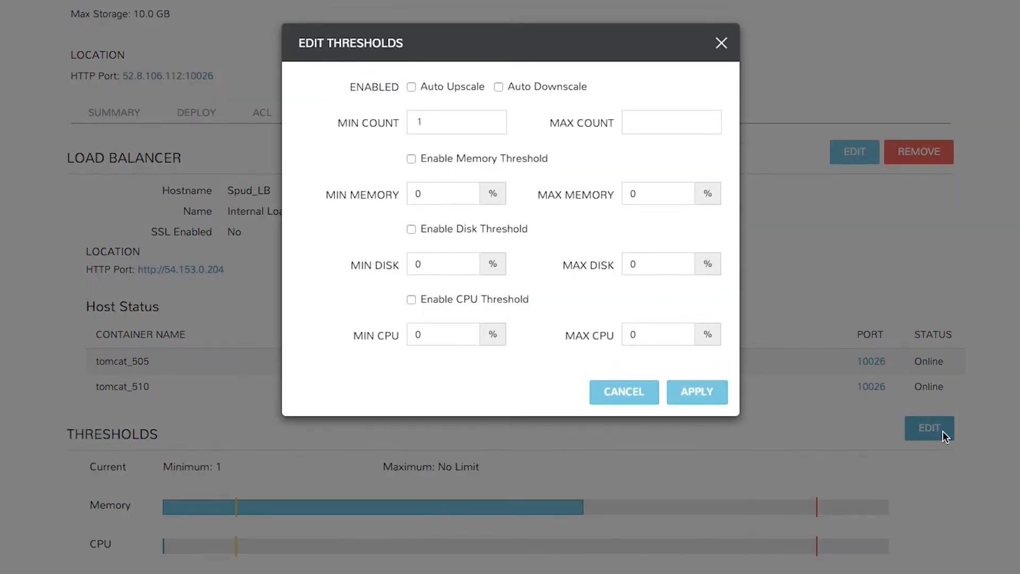
# Enable Auto Upscale and Auto Downscale and set Max Count to 10.
pyautogui.click(411, 87)
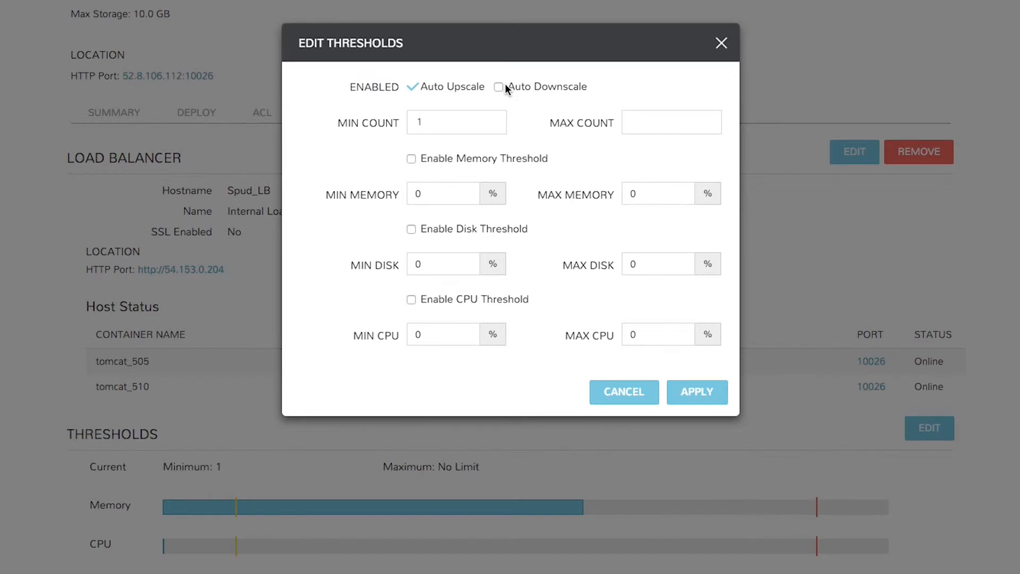
pyautogui.click(499, 87)
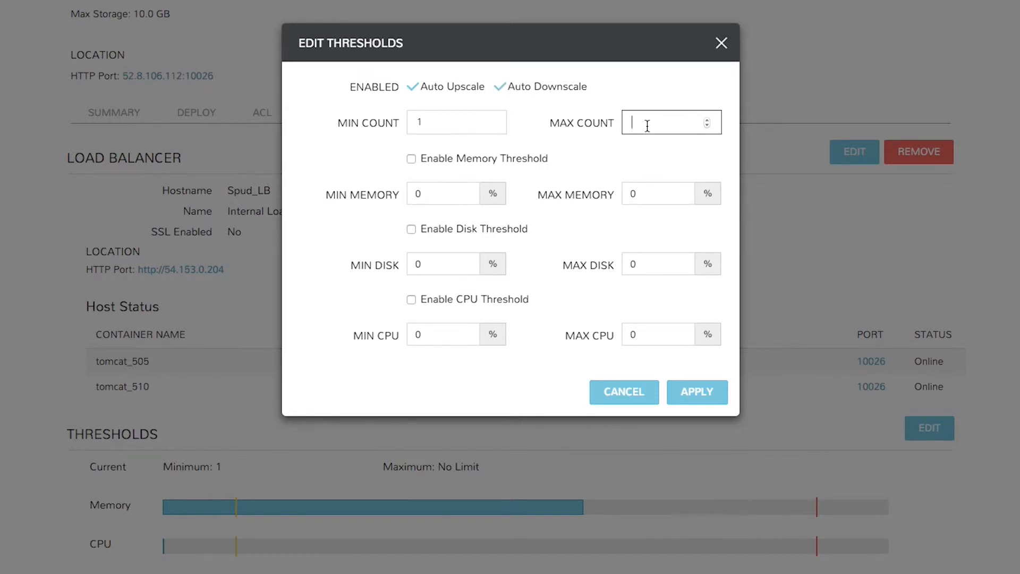
pyautogui.write('10')
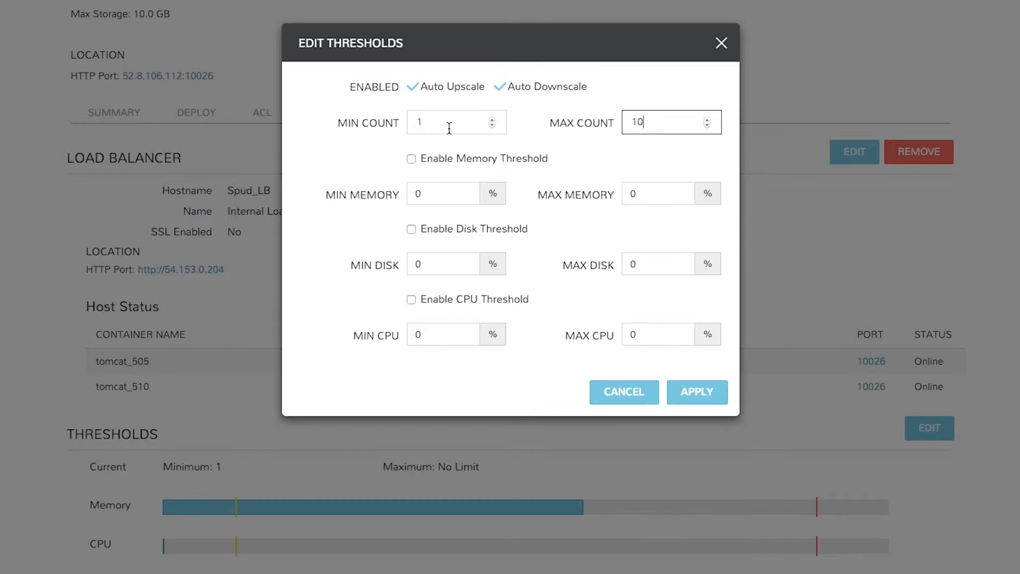
pyautogui.moveTo(565, 130)
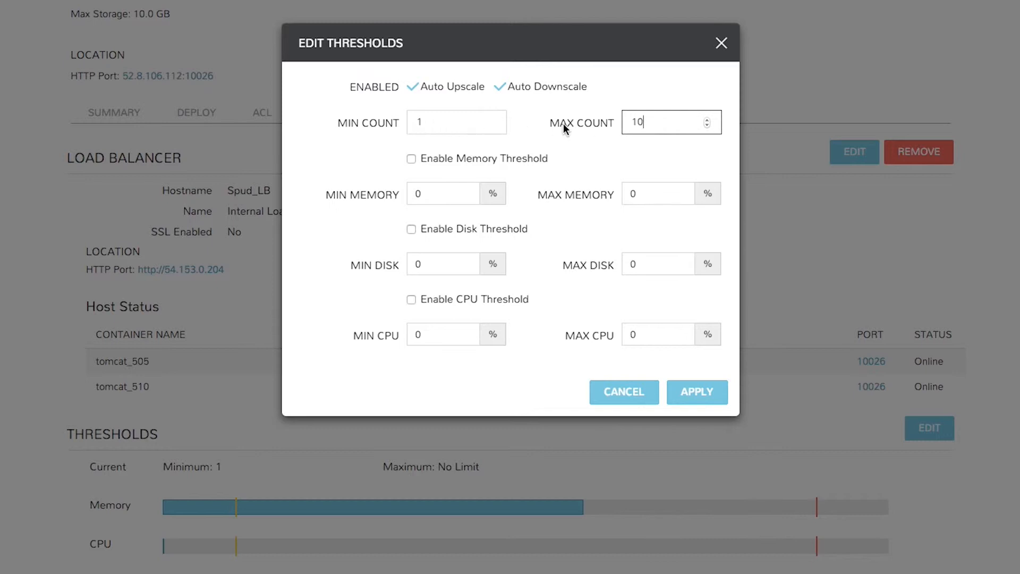
pyautogui.moveTo(469, 250)
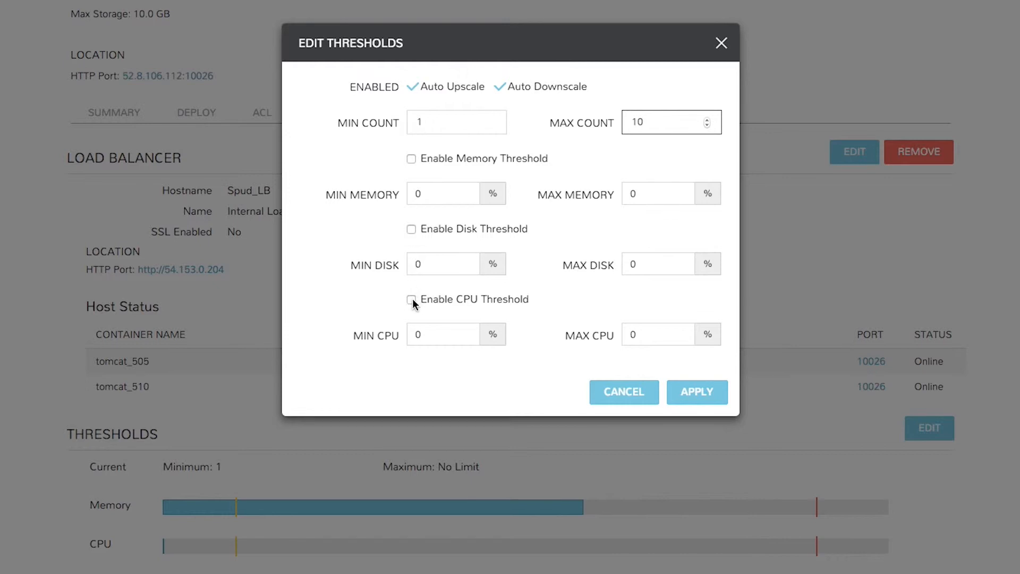
# Enable the CPU threshold with 75% minimum and 95% maximum, then apply.
pyautogui.click(411, 299)
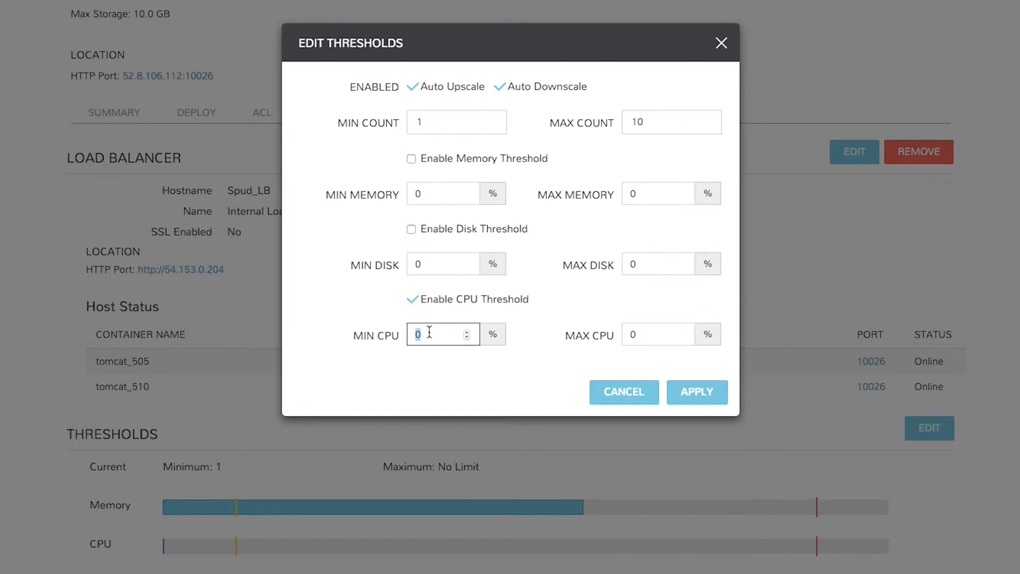
pyautogui.write('75')
pyautogui.click(671, 334)
pyautogui.write('9')
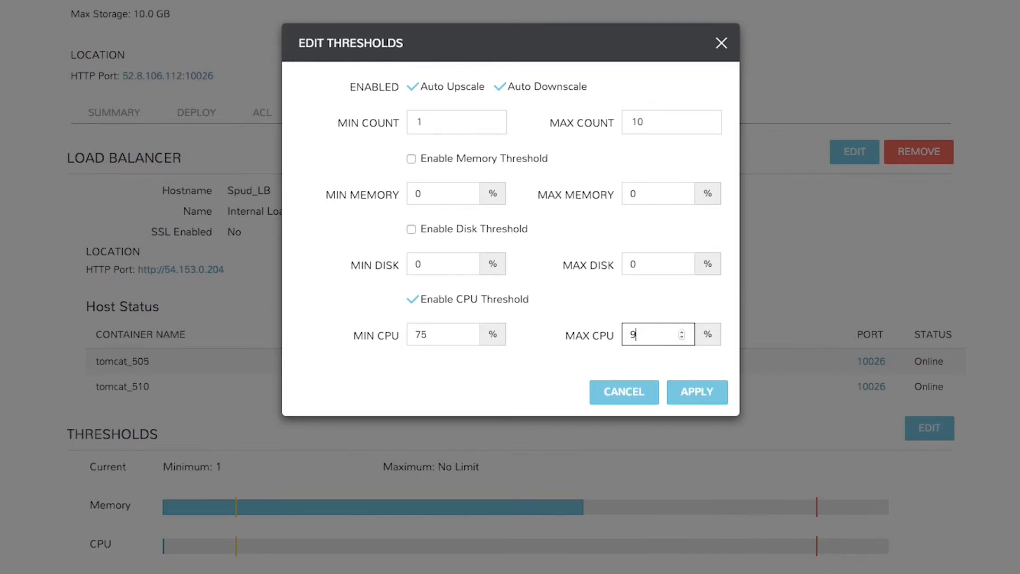
pyautogui.click(696, 392)
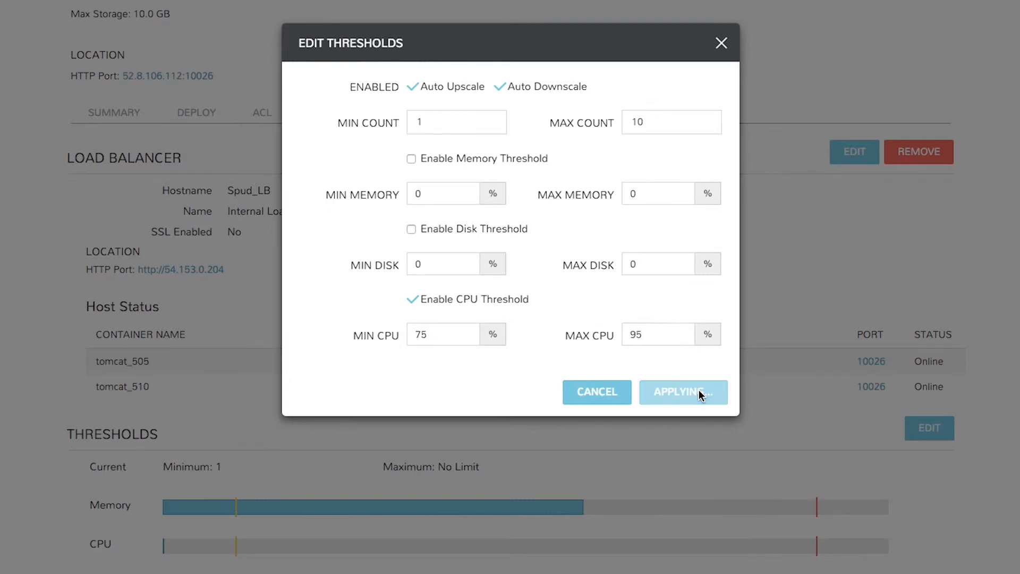
# Confirm the threshold edit so the Scale tab shows Maximum 10 with CPU markers.
pyautogui.click(683, 392)
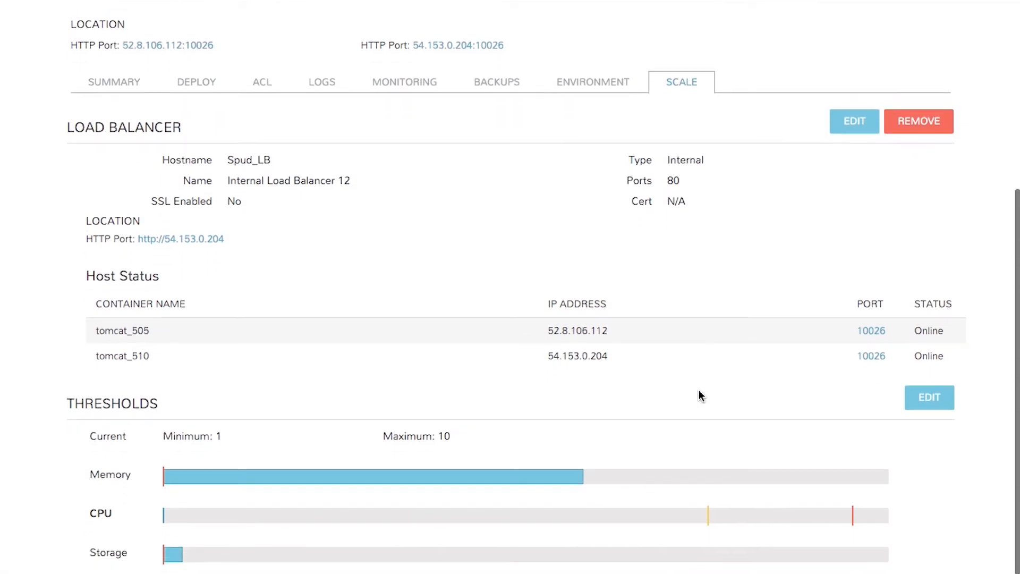
pyautogui.moveTo(709, 528)
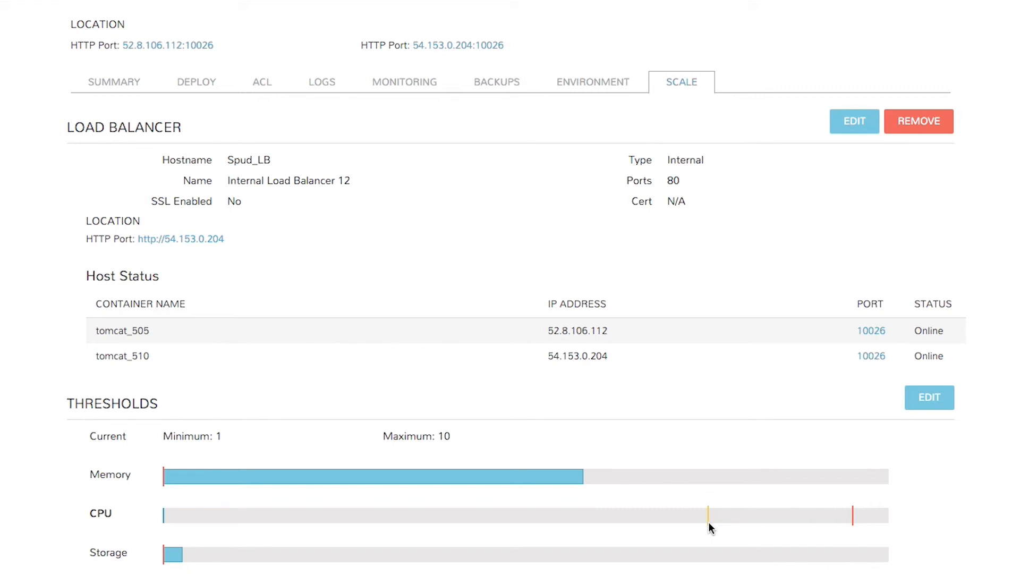
pyautogui.moveTo(715, 334)
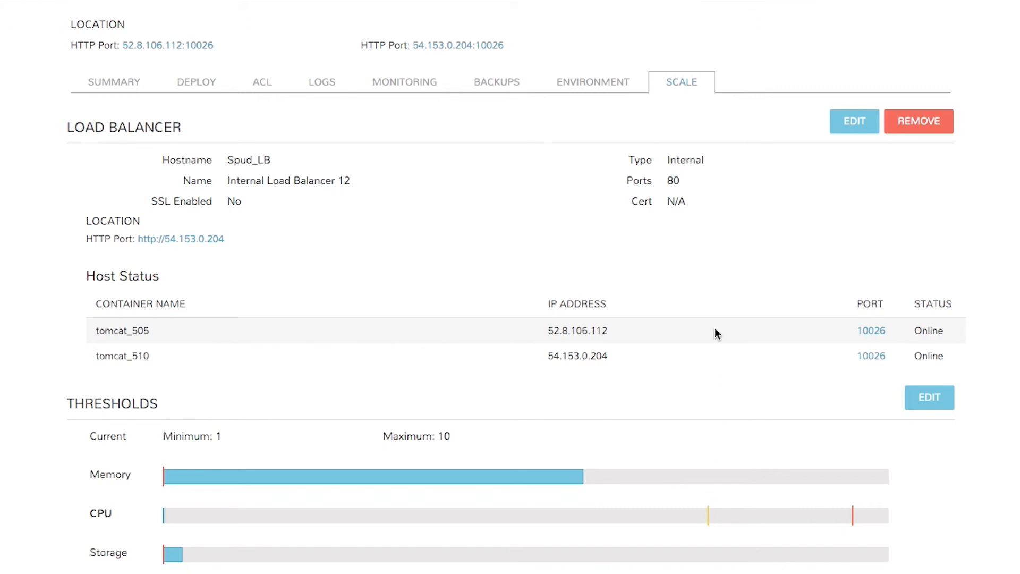